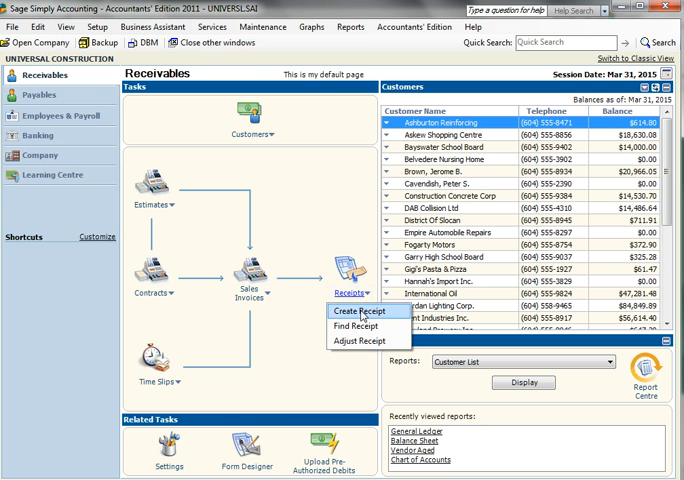
- Start a blank customer receipt (No. 554) in the Receipts Journal
click(360, 310)
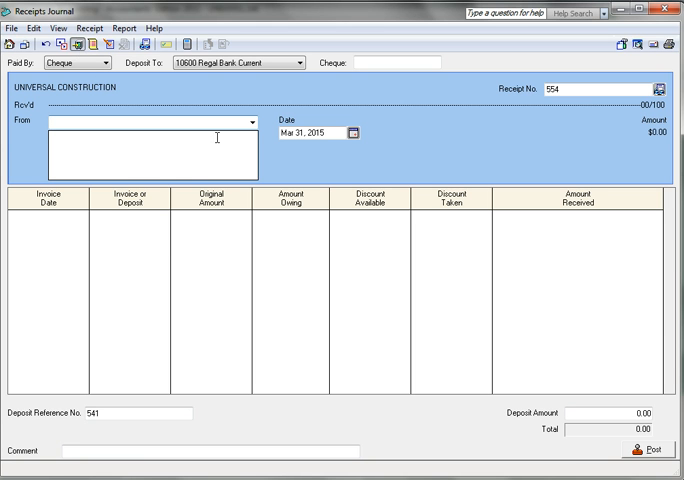
- Choose Hannah's Import Inc. as the paying customer and enter a 100 deposit
click(249, 124)
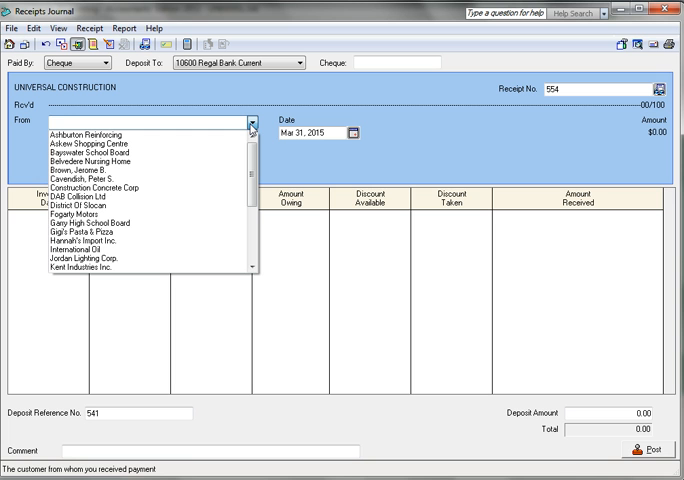
mouse_move(183, 224)
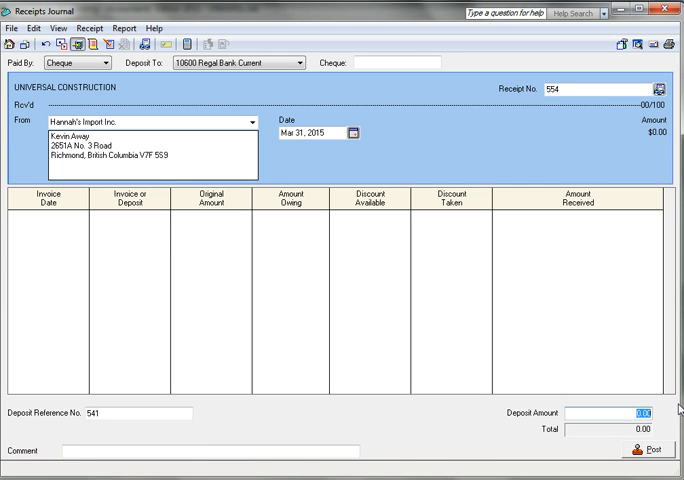
text(100)
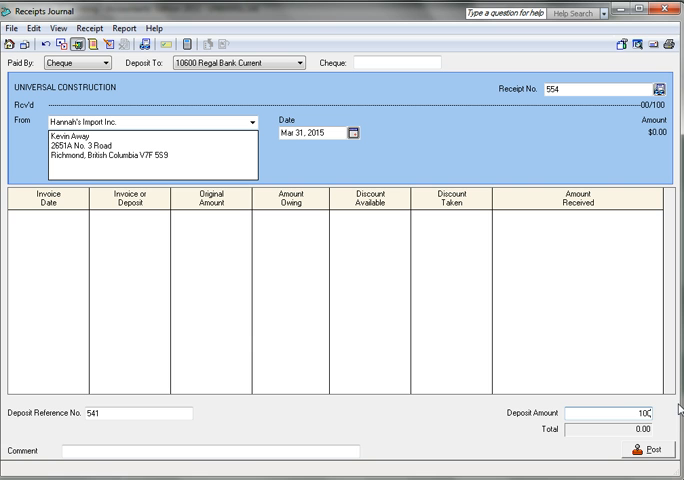